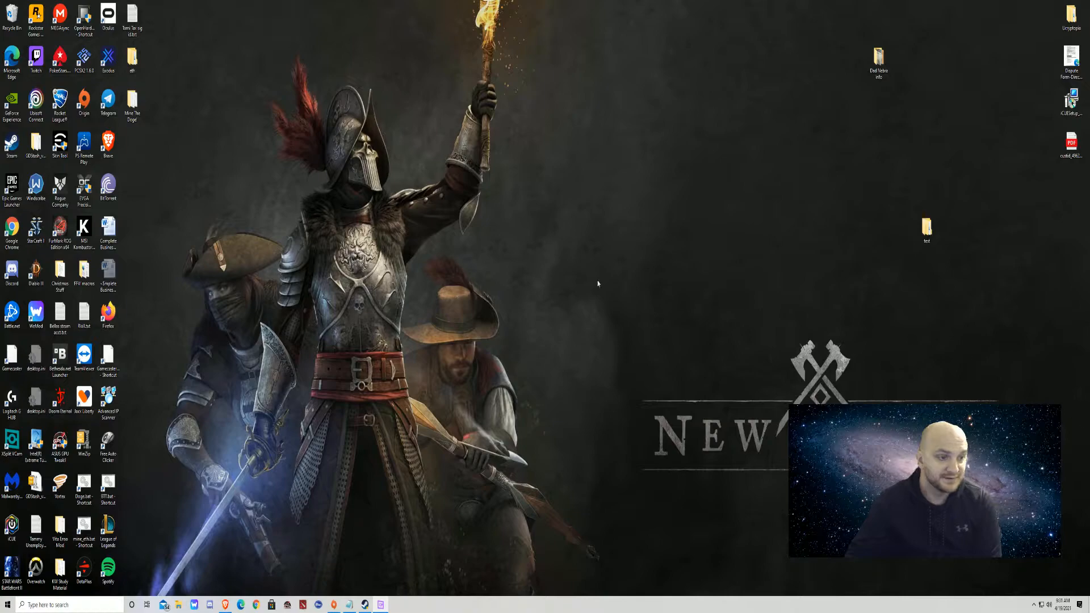
Launch Windows Security from the taskbar search for 'sec' and maximize it.
left_click(7, 604)
type("sec")
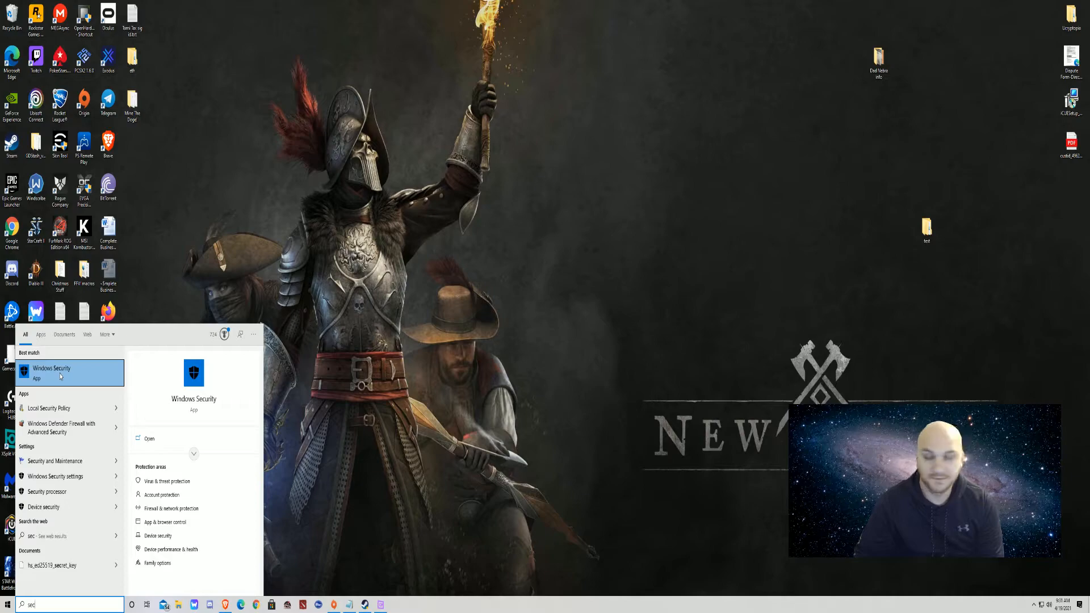
left_click(51, 372)
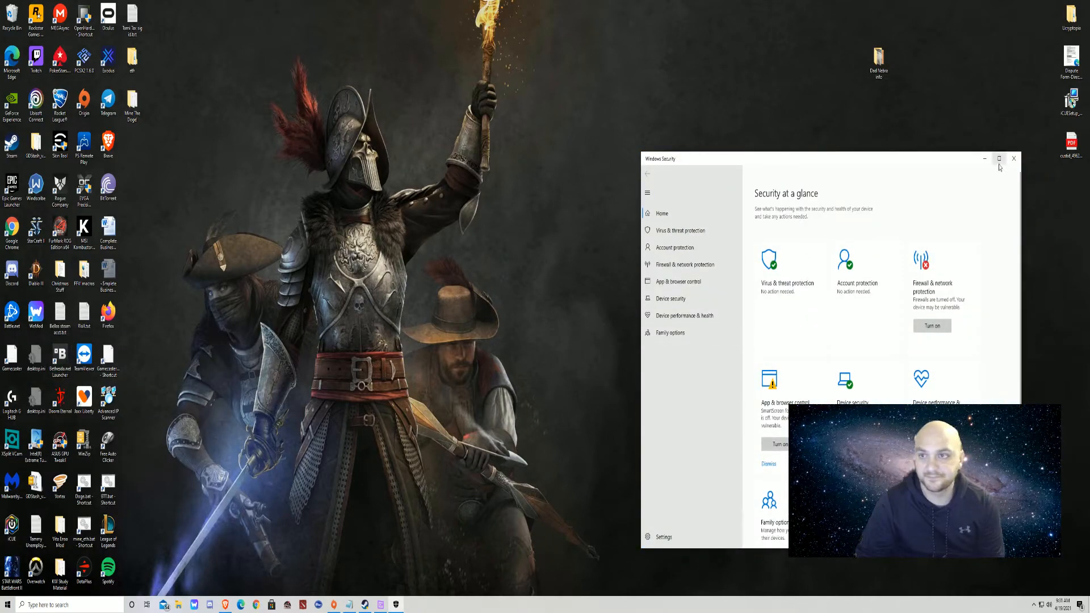
left_click(999, 159)
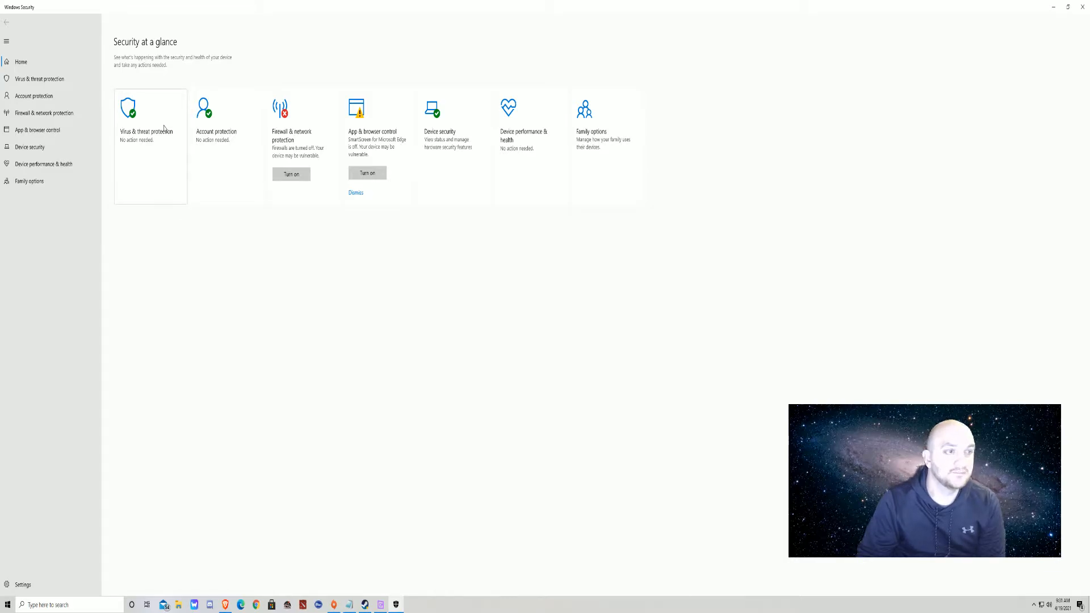
Turn off Real-time, Cloud-delivered and Tamper Protection under Virus & threat protection settings.
left_click(146, 131)
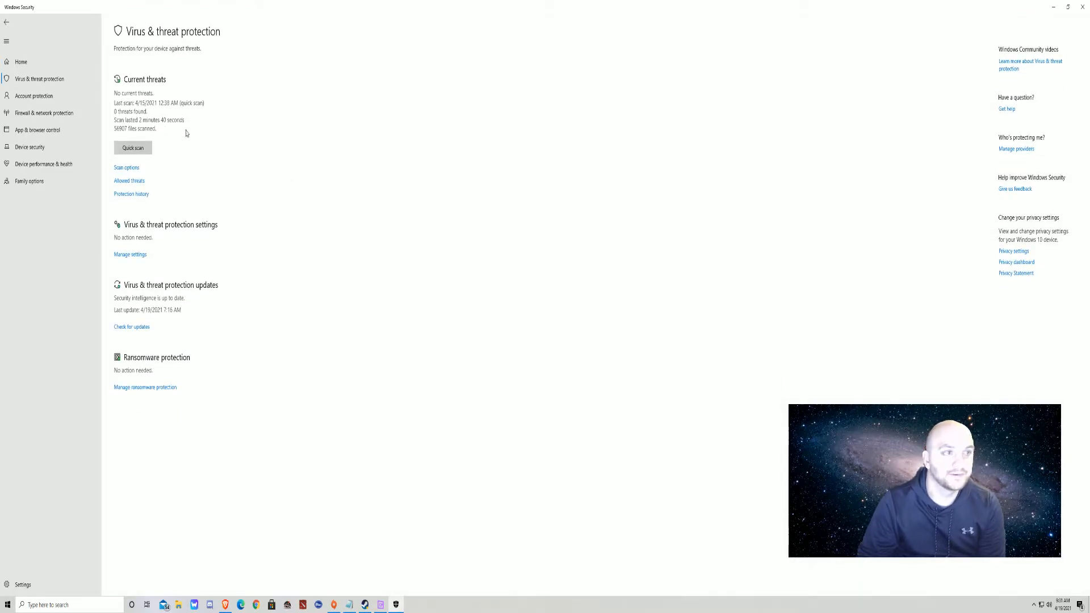
mouse_move(329, 194)
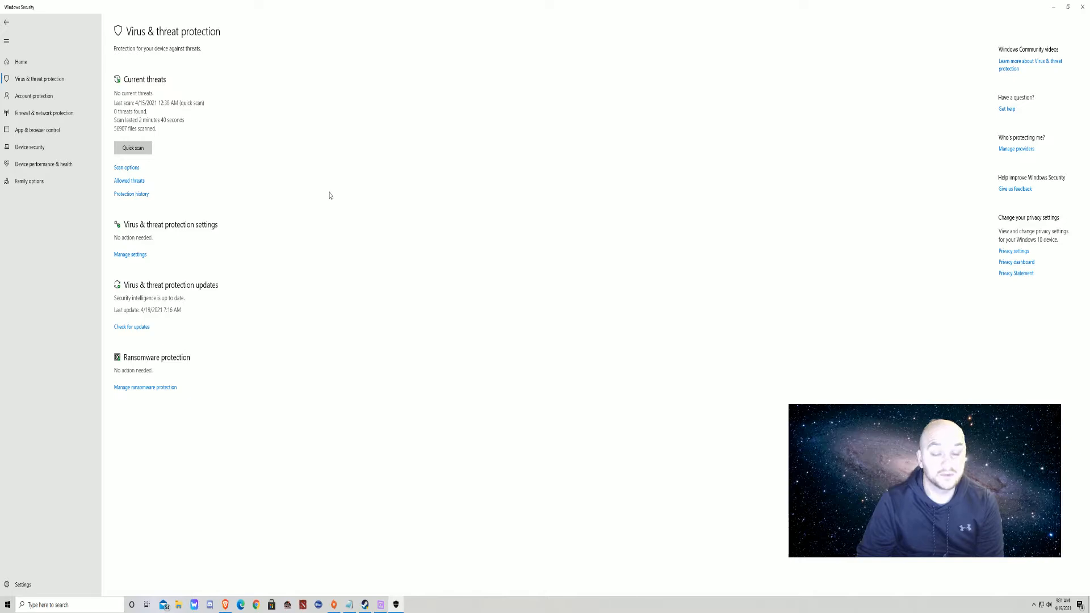
mouse_move(156, 262)
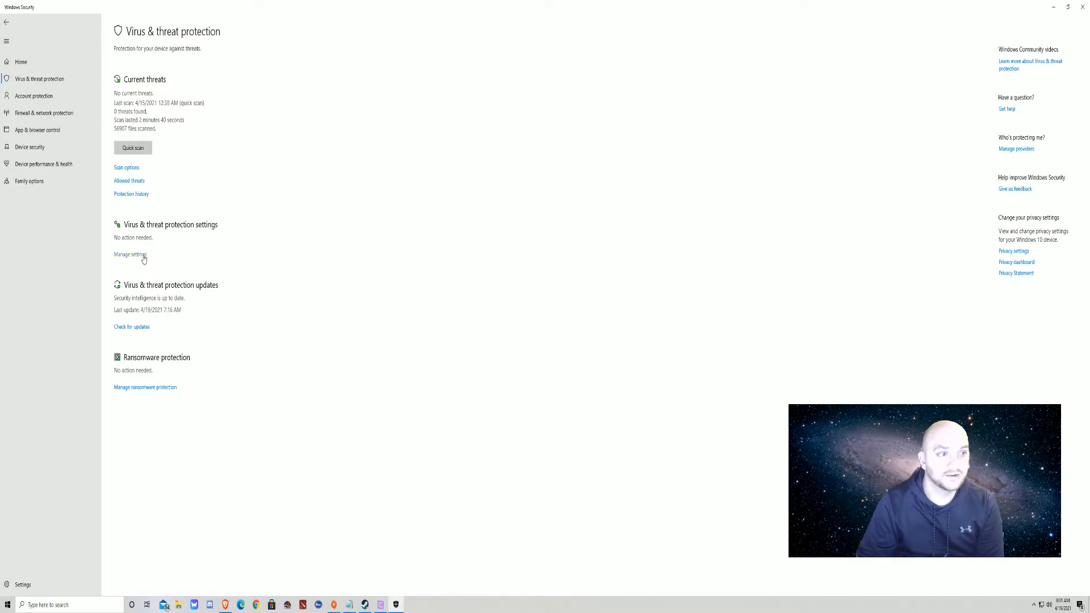
mouse_move(432, 221)
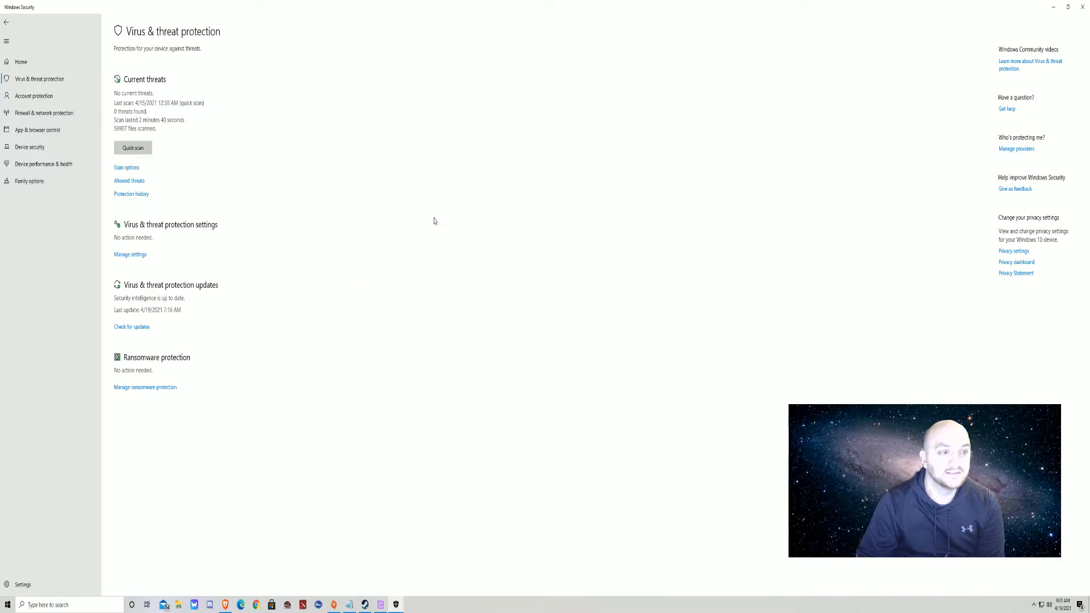
mouse_move(202, 228)
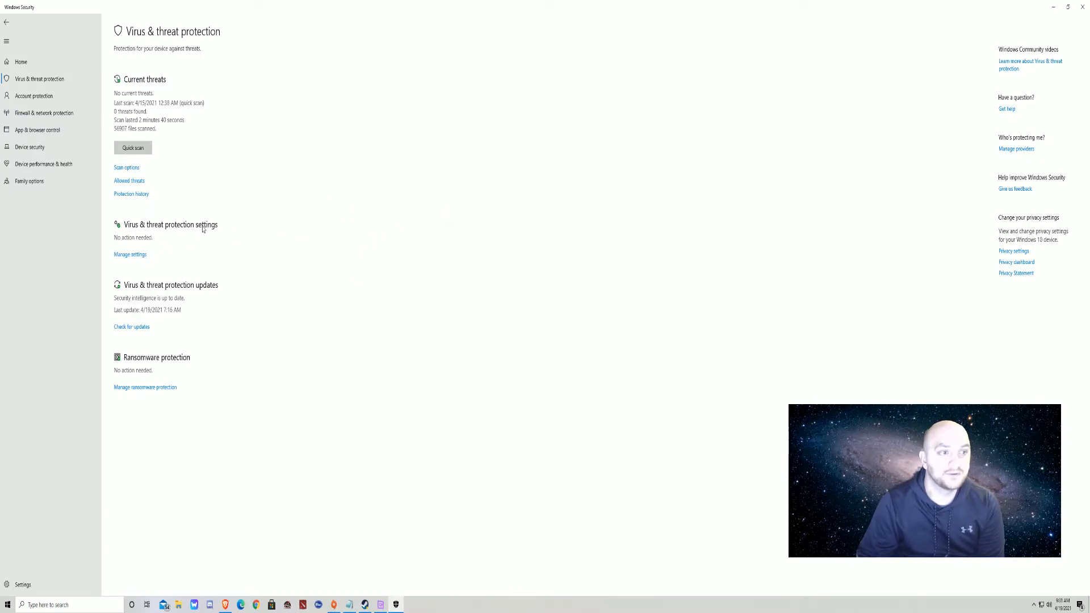
left_click(129, 253)
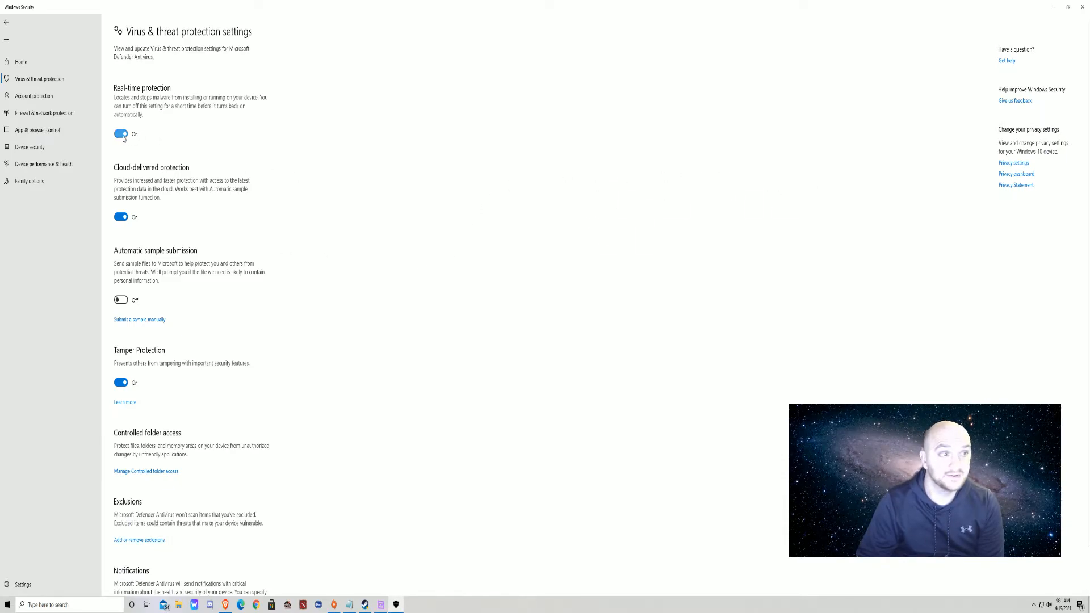
left_click(121, 134)
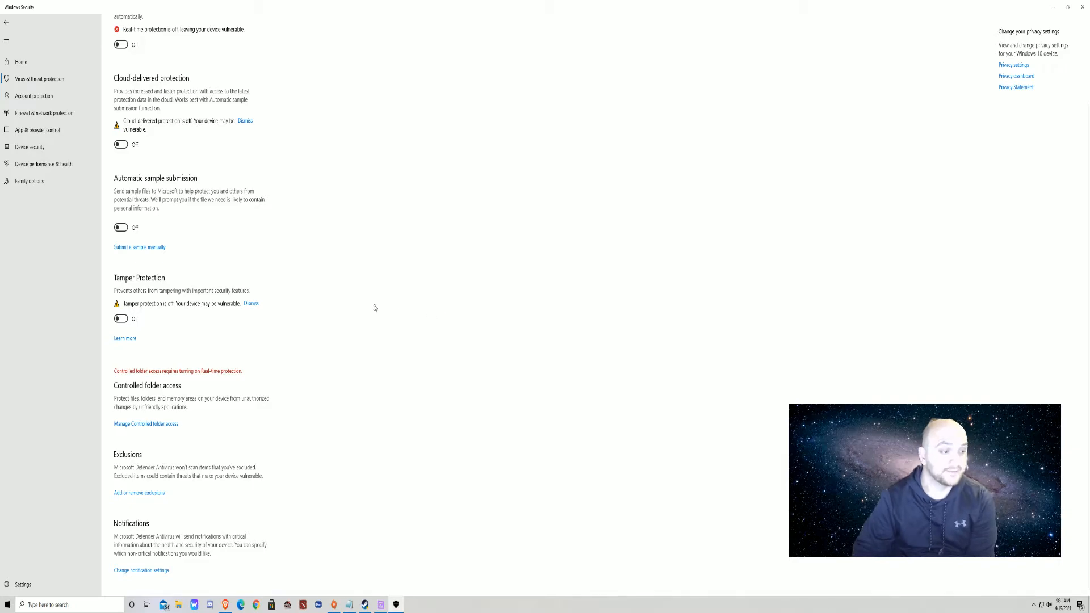
mouse_move(234, 433)
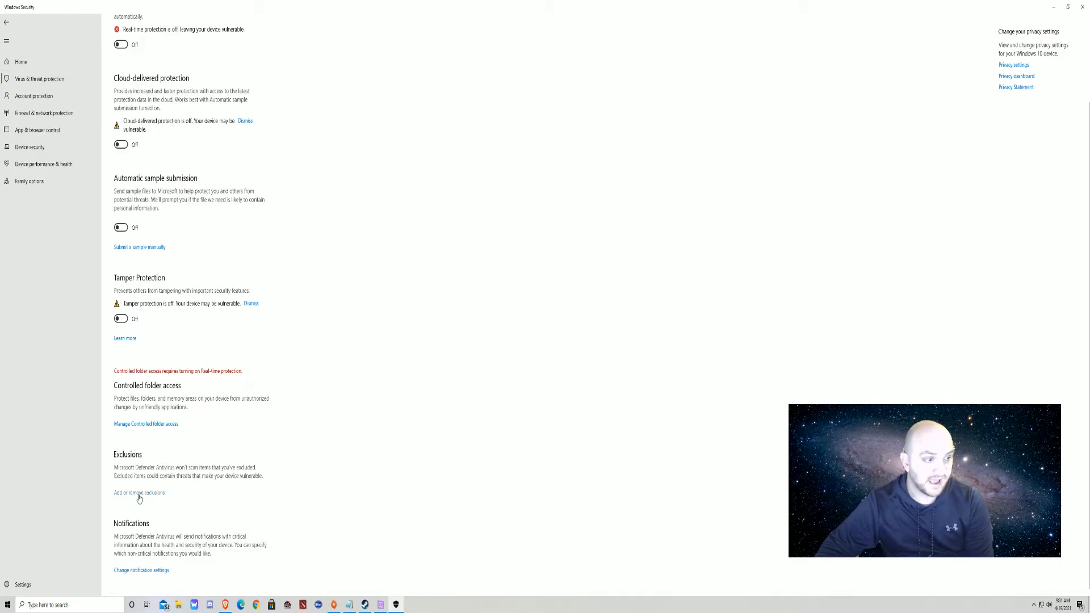
Start adding a folder exclusion from the Add or remove exclusions page.
left_click(139, 493)
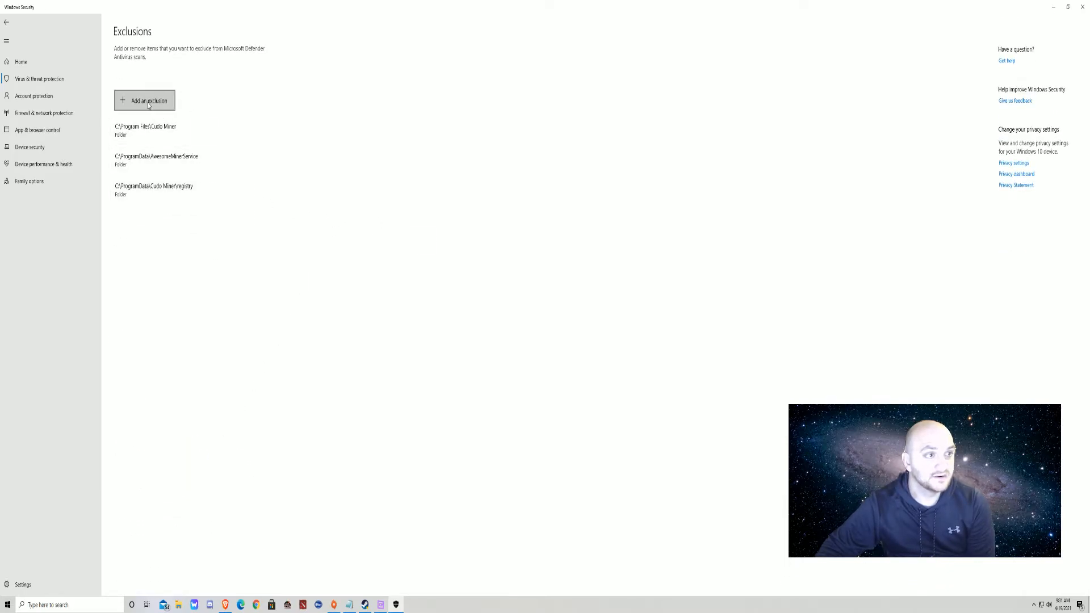
left_click(144, 100)
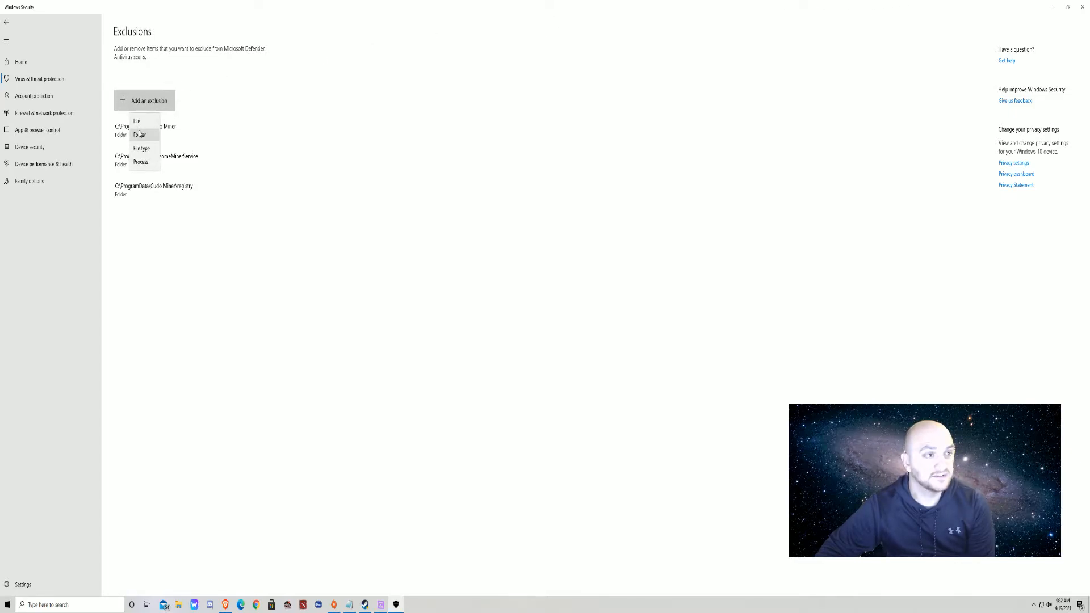
left_click(139, 134)
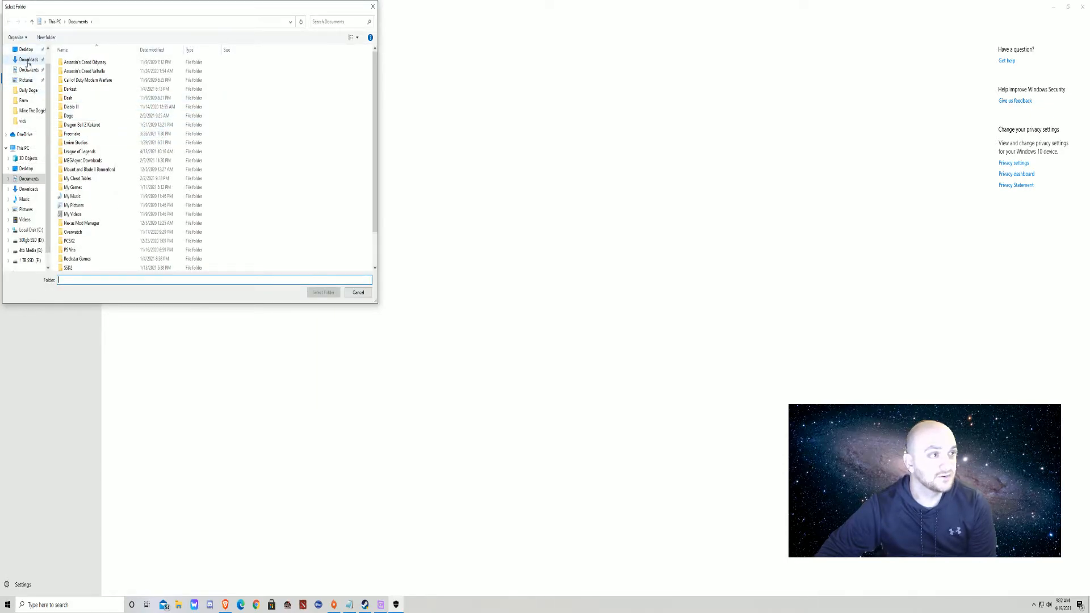
Exclude the mining folder on the Desktop and return to the Virus & threat protection overview.
left_click(26, 49)
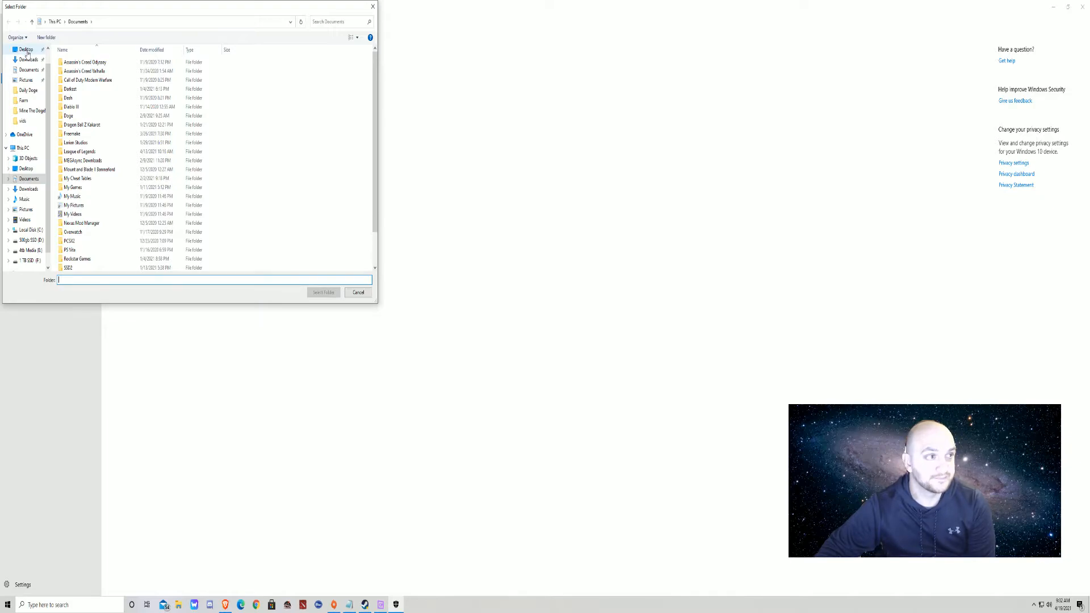
left_click(26, 49)
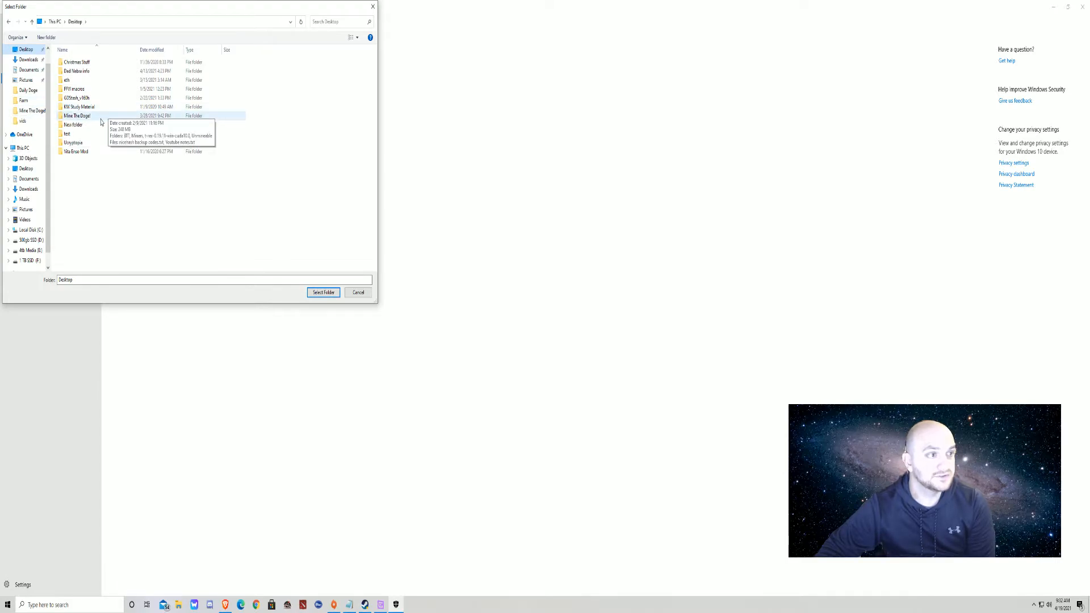
left_click(78, 106)
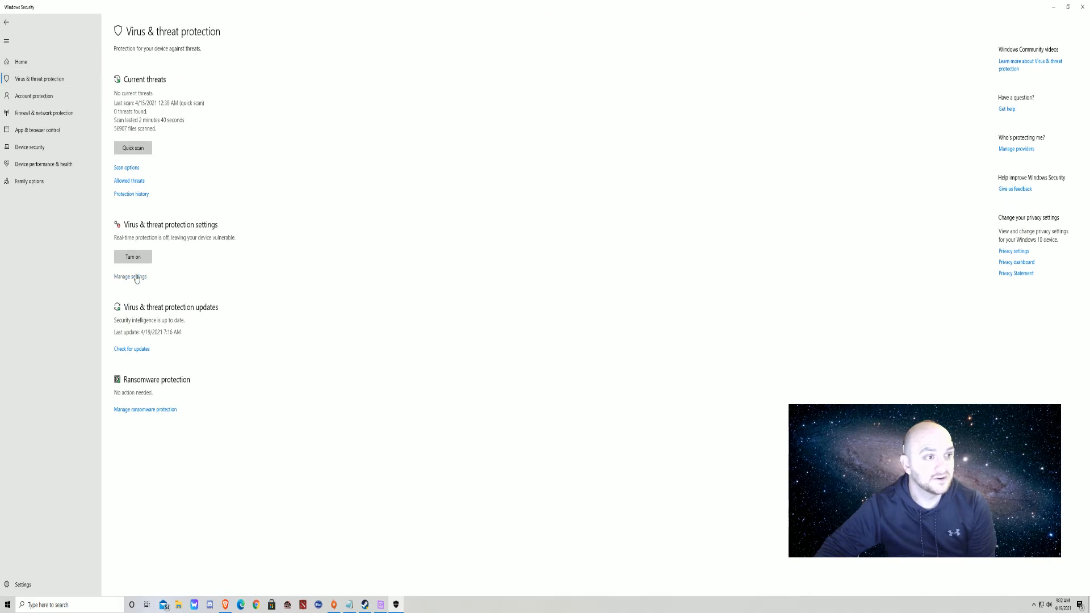
Turn Real-time and Tamper Protection back on, leaving cloud-delivered protection off.
left_click(130, 275)
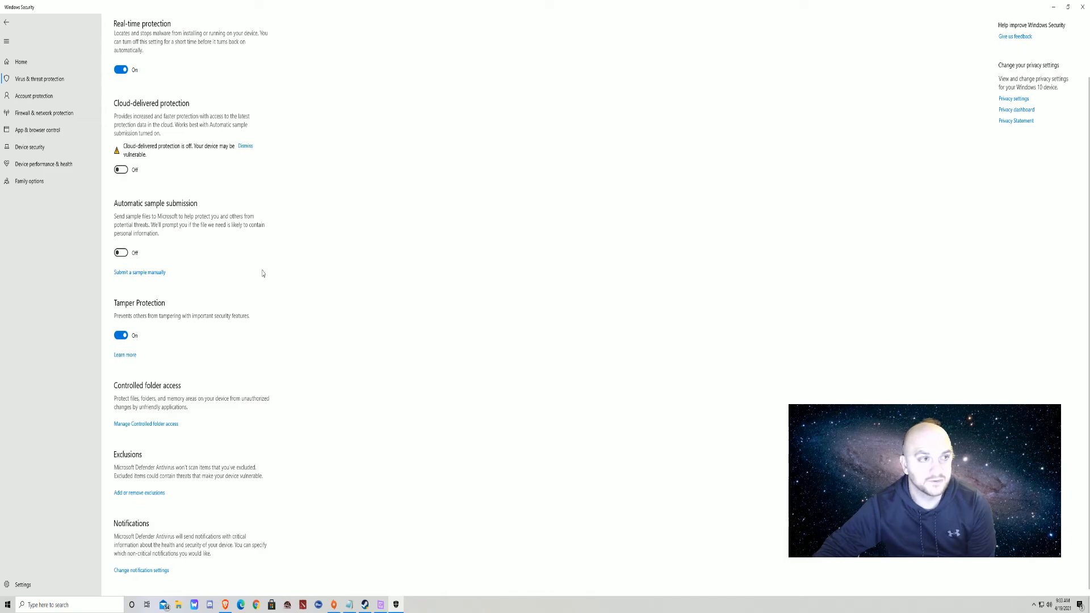
mouse_move(261, 259)
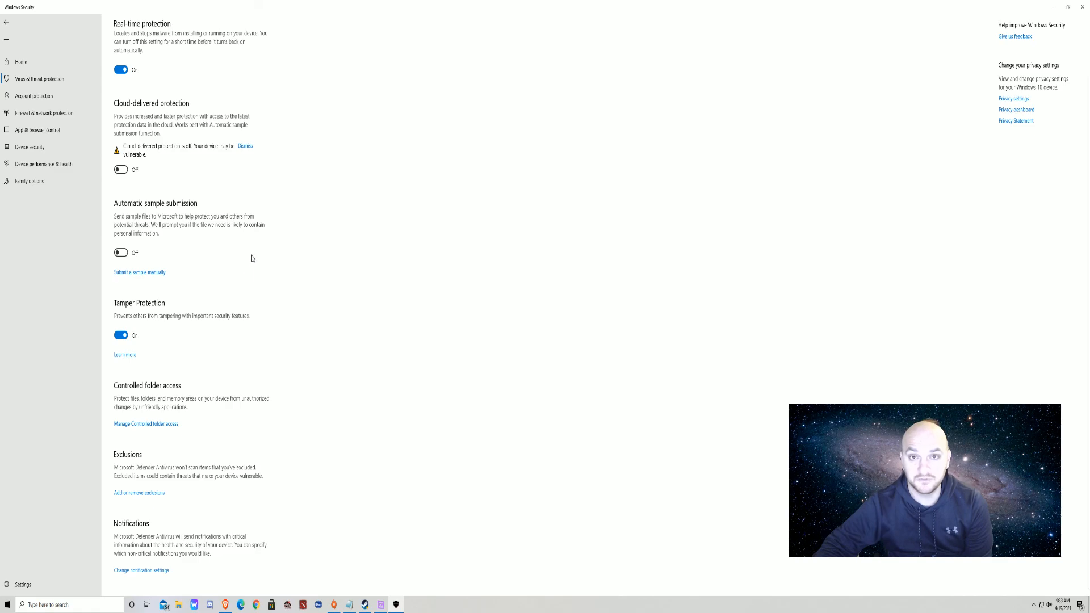
mouse_move(419, 245)
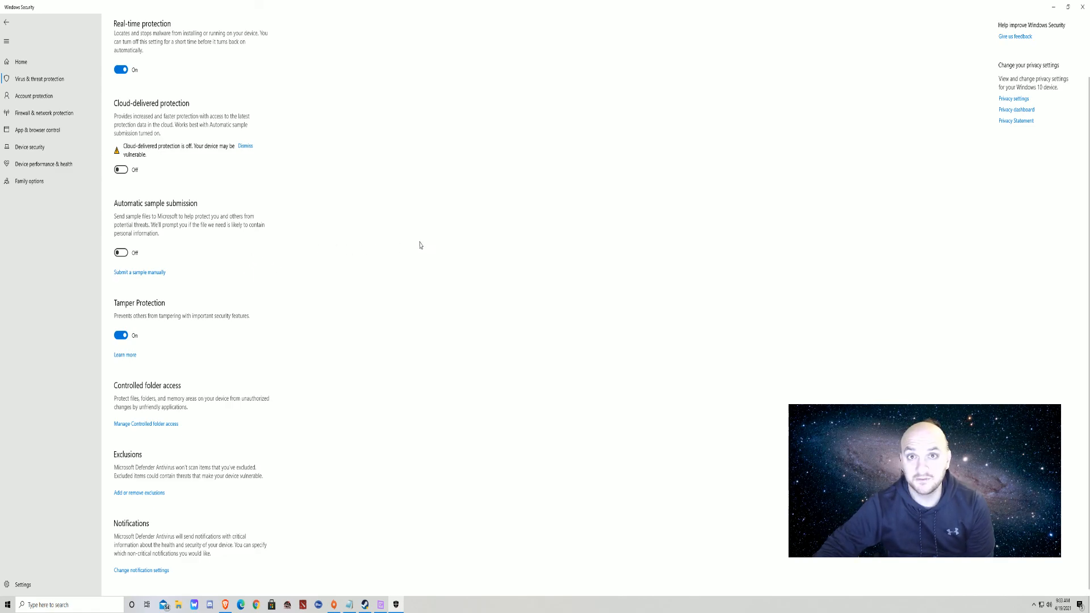